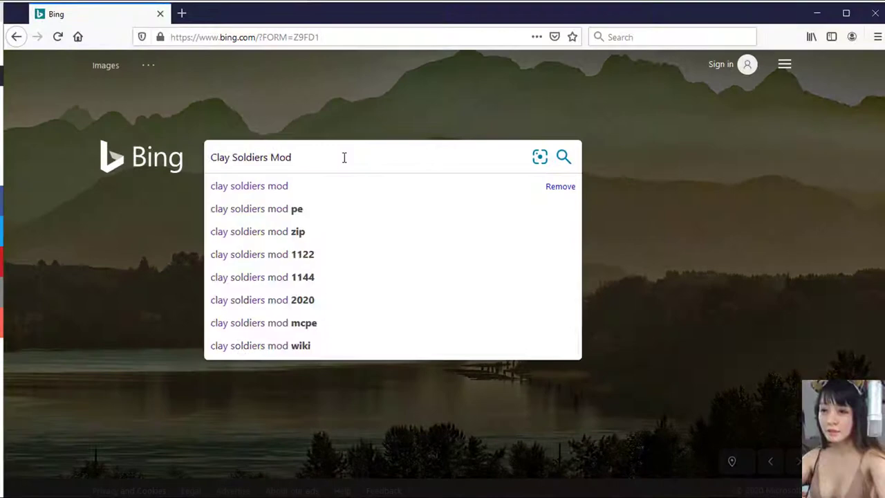
Run the Bing search for 'Clay Soldiers Mod' and follow the wminecraft.net result
click(248, 186)
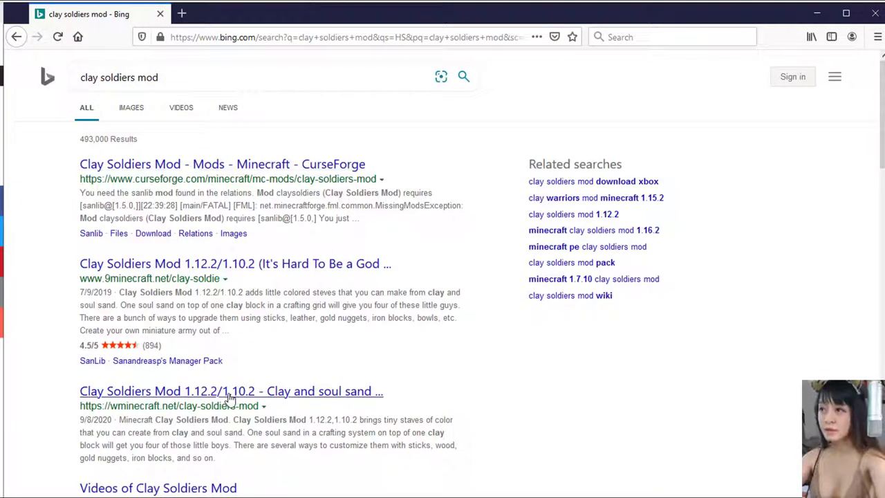
click(230, 389)
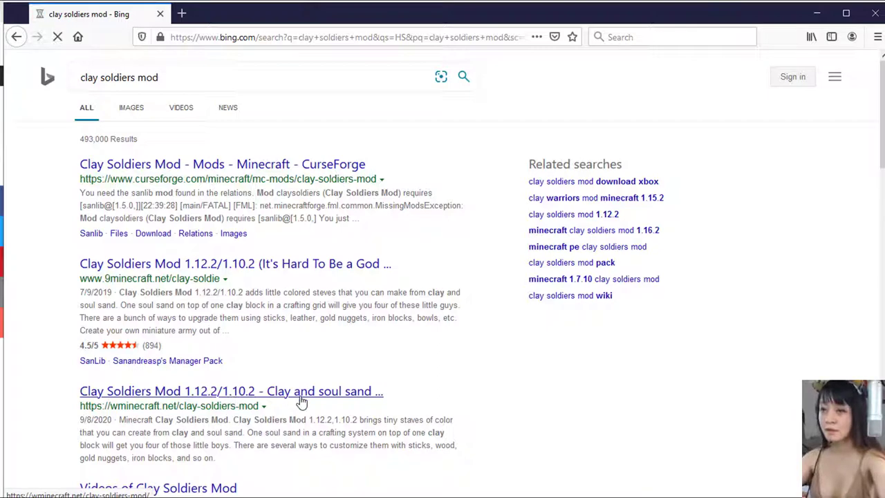
Scroll the article past crafting recipes, screenshots and install steps to the Download Links section
click(231, 390)
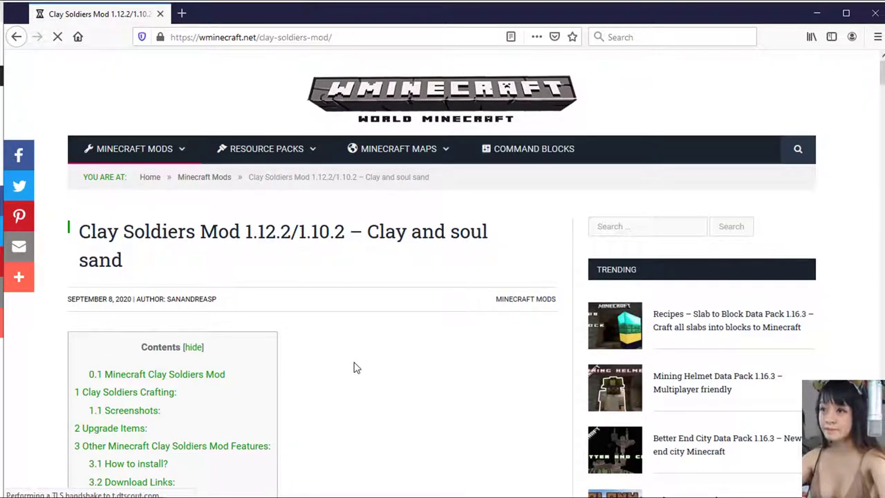
scroll(down, 3)
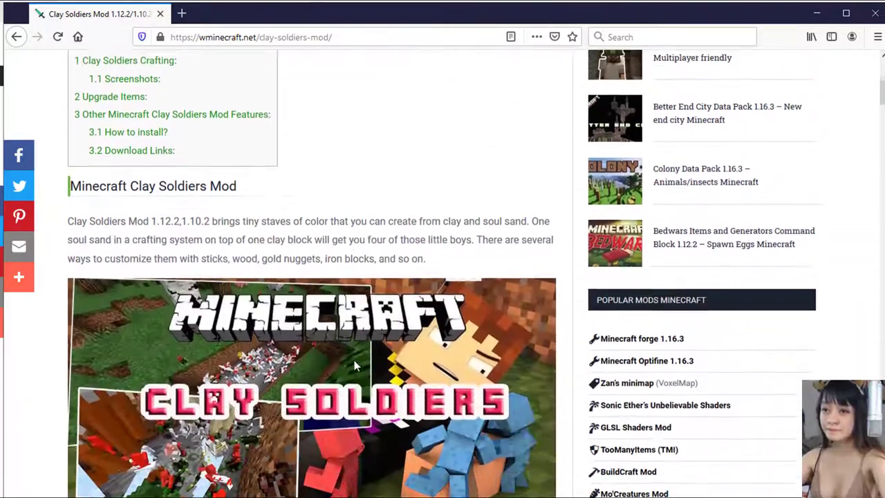
scroll(down, 3)
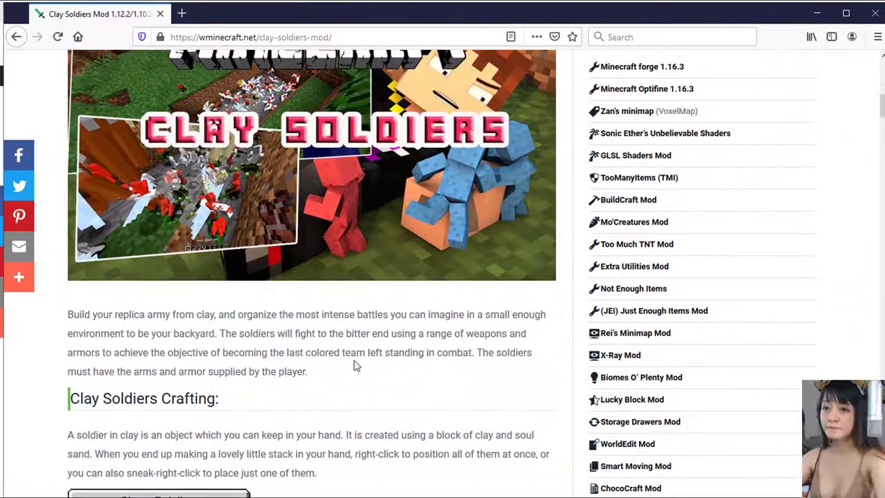
scroll(down, 3)
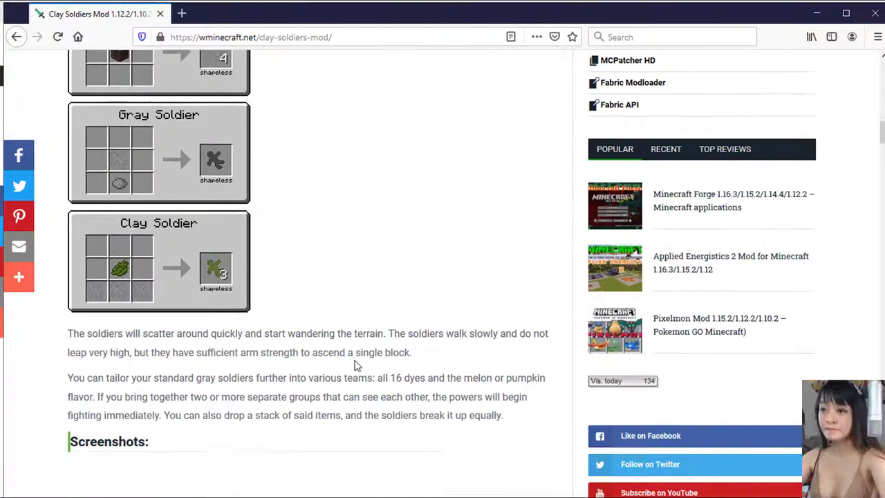
scroll(down, 3)
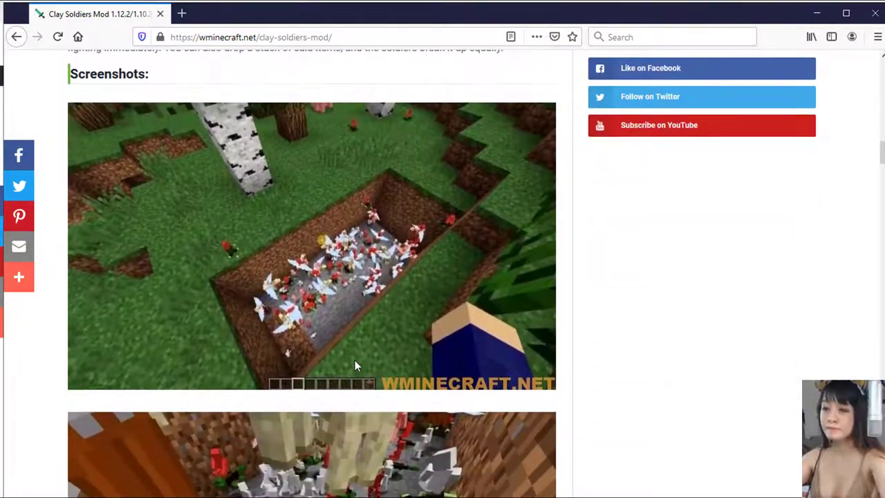
scroll(down, 3)
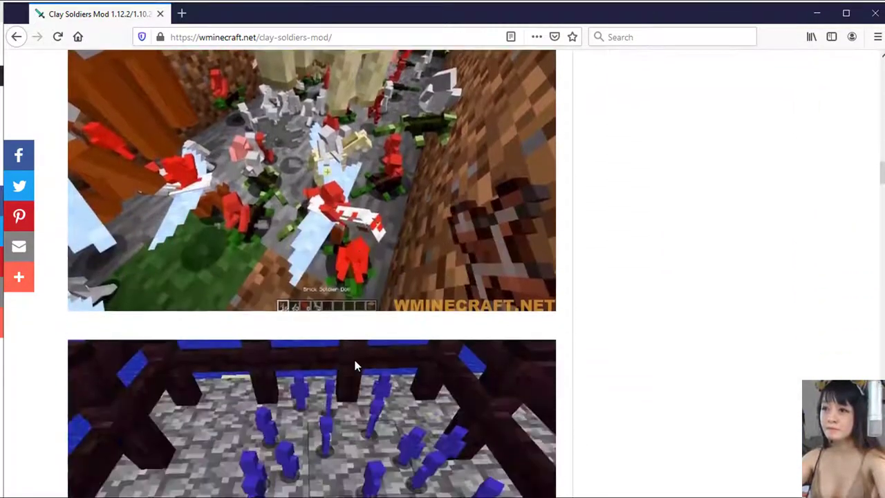
scroll(down, 3)
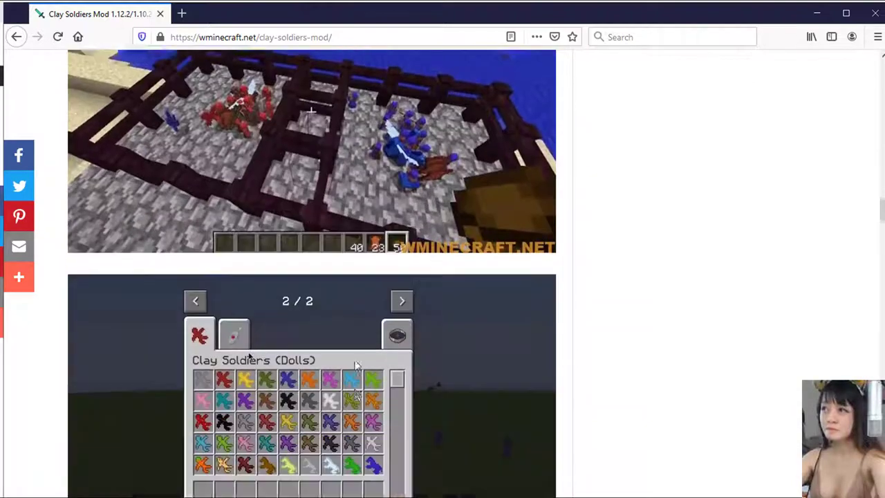
scroll(down, 3)
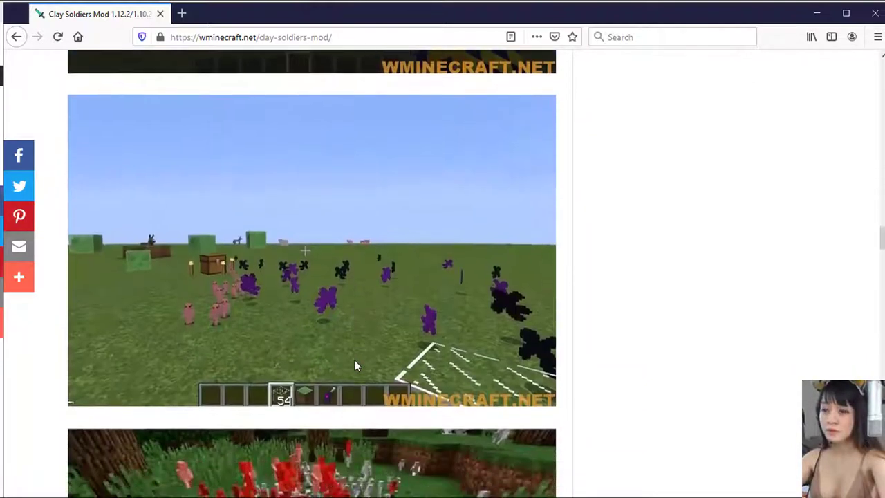
scroll(down, 3)
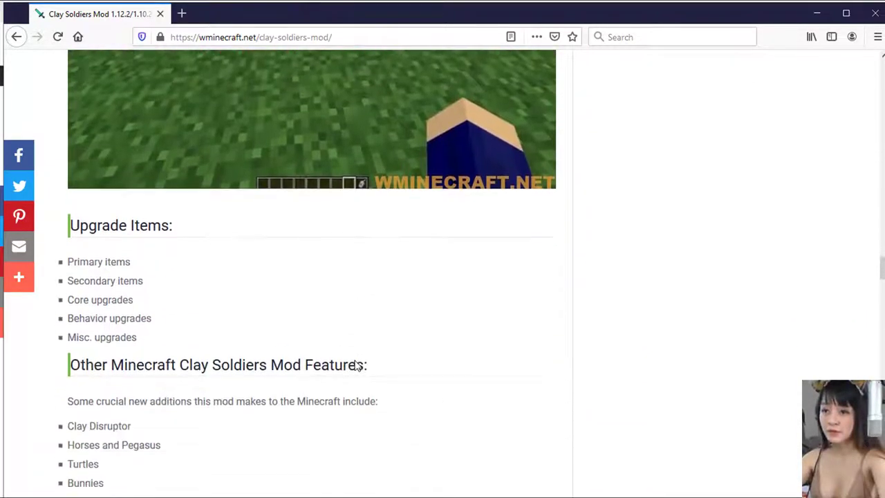
scroll(down, 3)
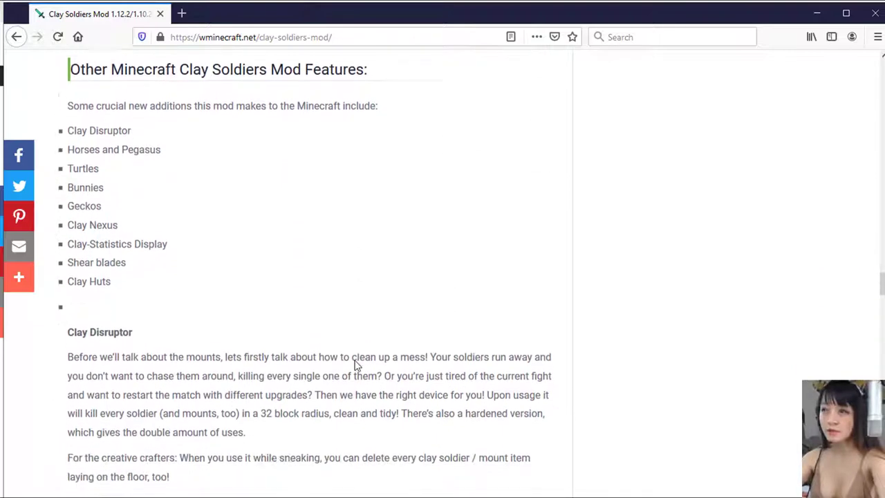
scroll(down, 3)
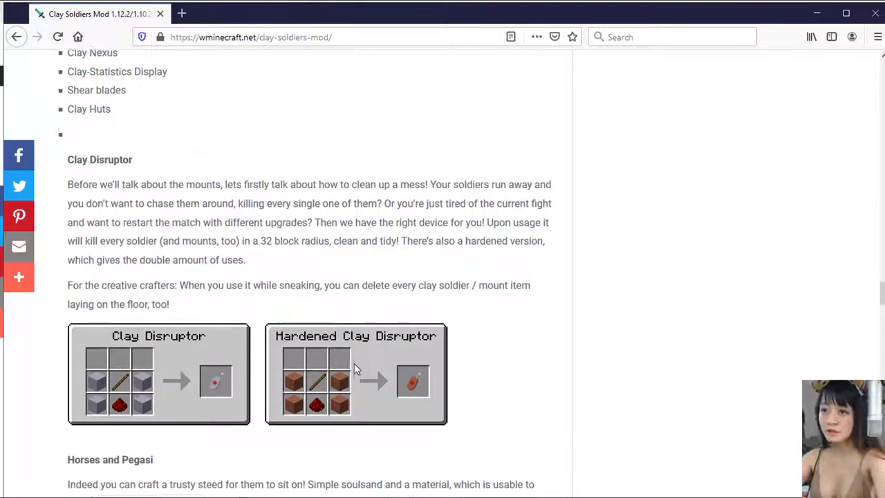
scroll(down, 3)
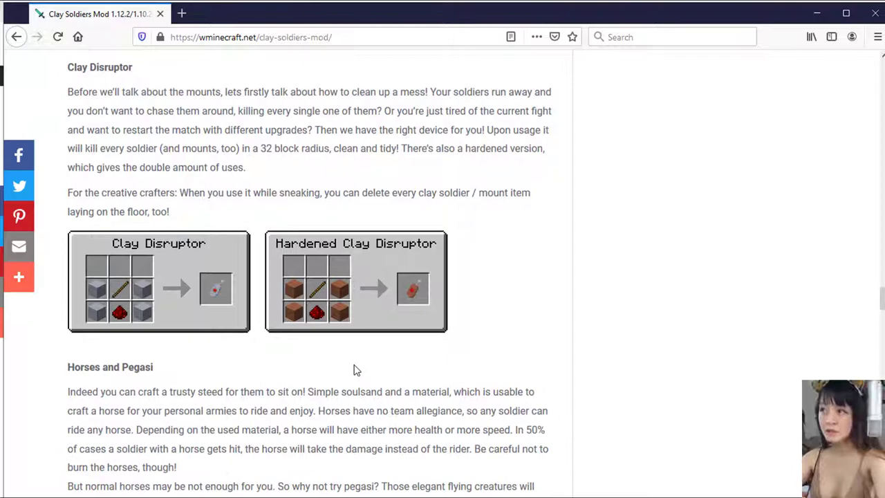
scroll(down, 3)
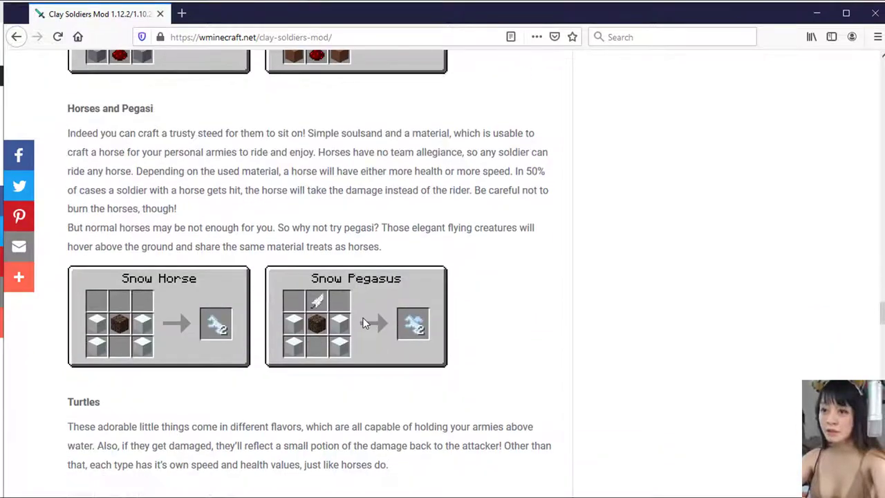
scroll(down, 3)
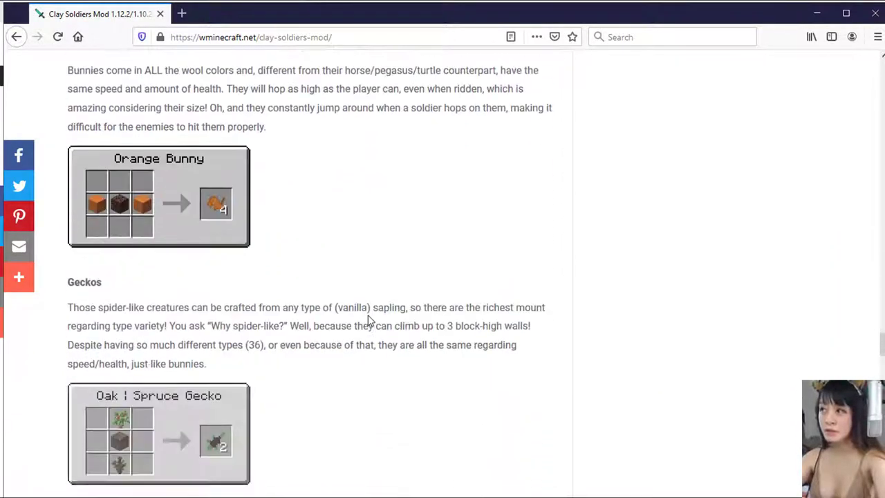
scroll(down, 3)
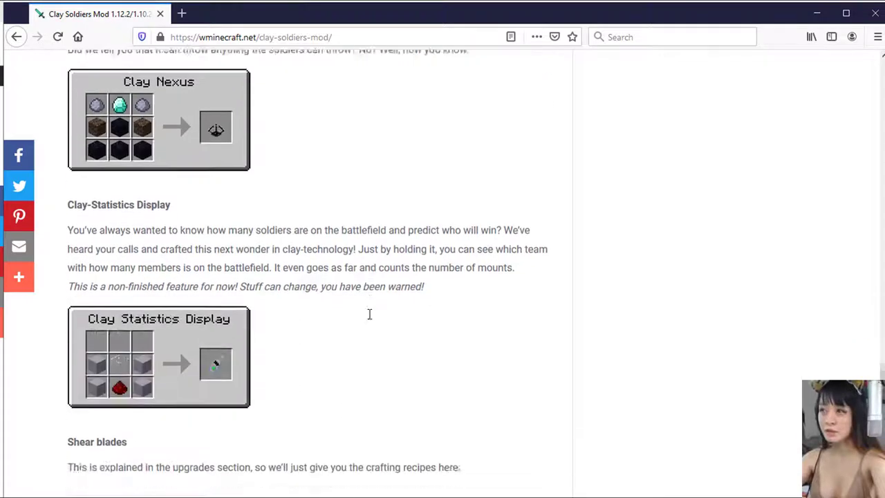
scroll(down, 3)
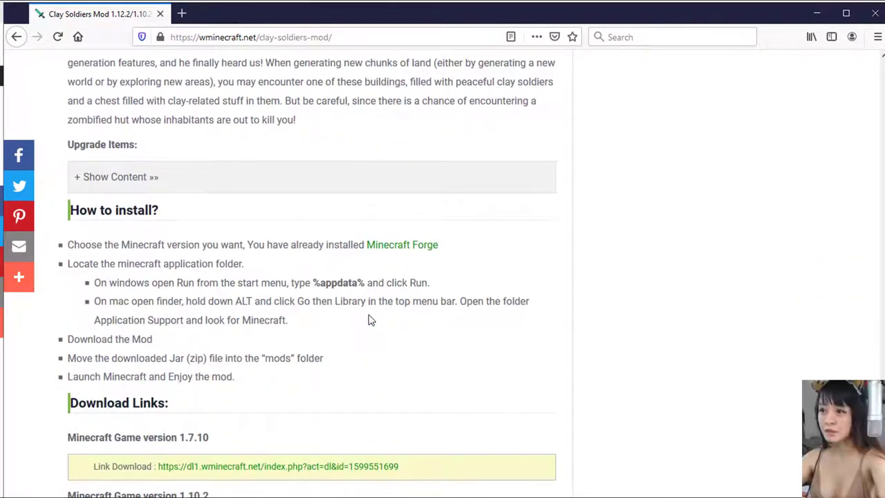
scroll(down, 3)
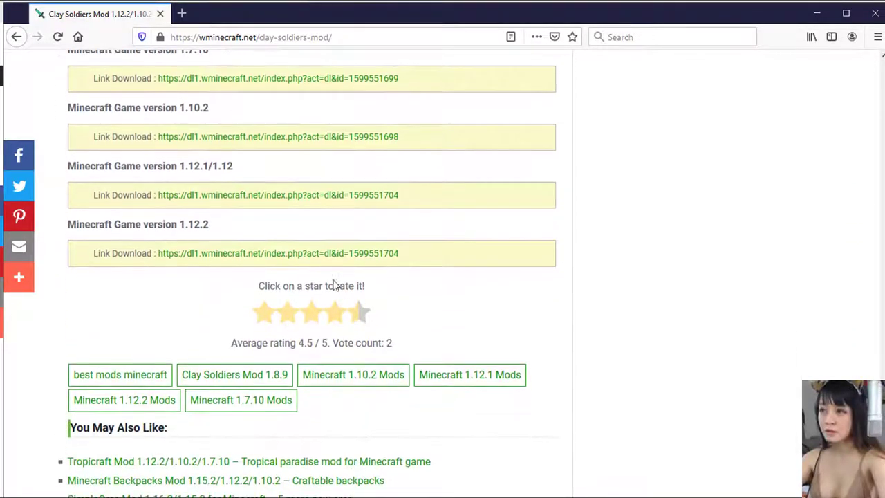
mouse_move(315, 253)
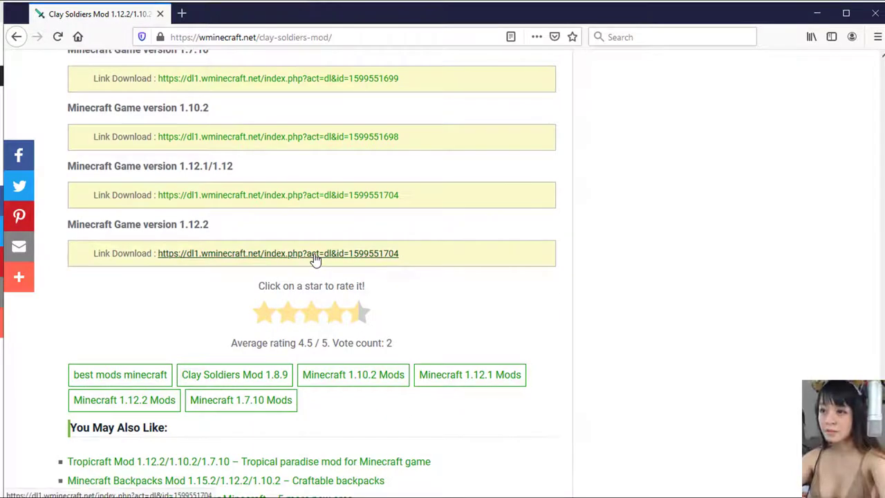
Download Clay-Soldiers-Mod-1.12.1.jar from the 1.12.2 link and save the file to disk
click(277, 253)
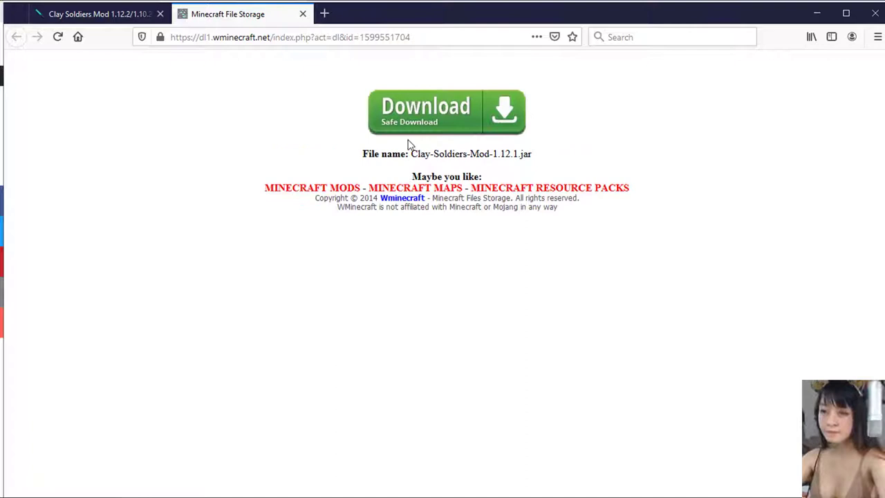
click(447, 112)
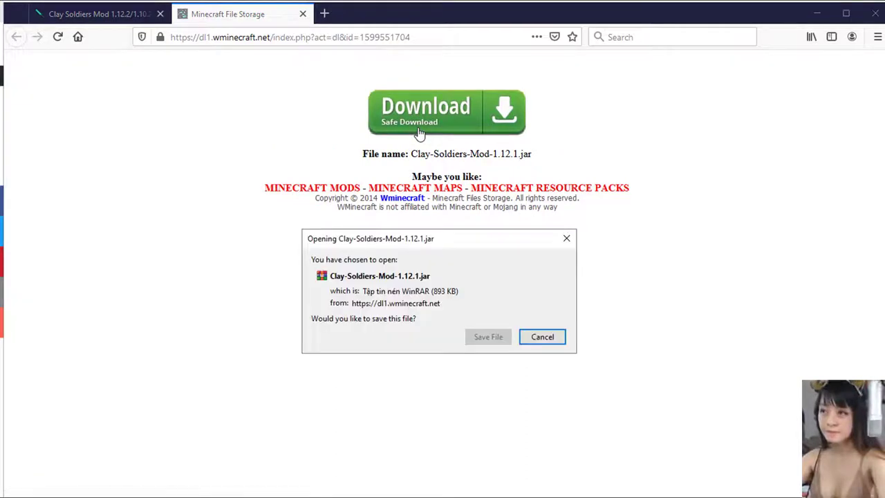
click(488, 337)
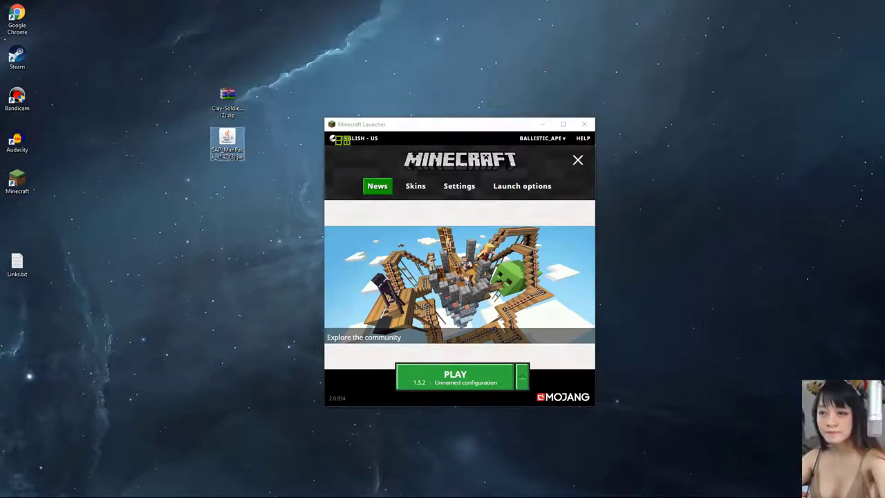
Run %appdata% to open the Roaming folder containing .minecraft in File Explorer
key(Win+r)
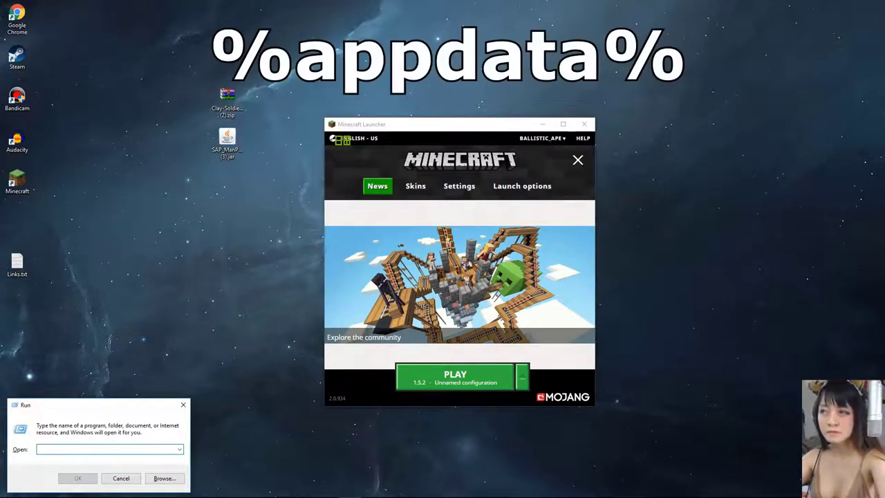
text(%appdata%)
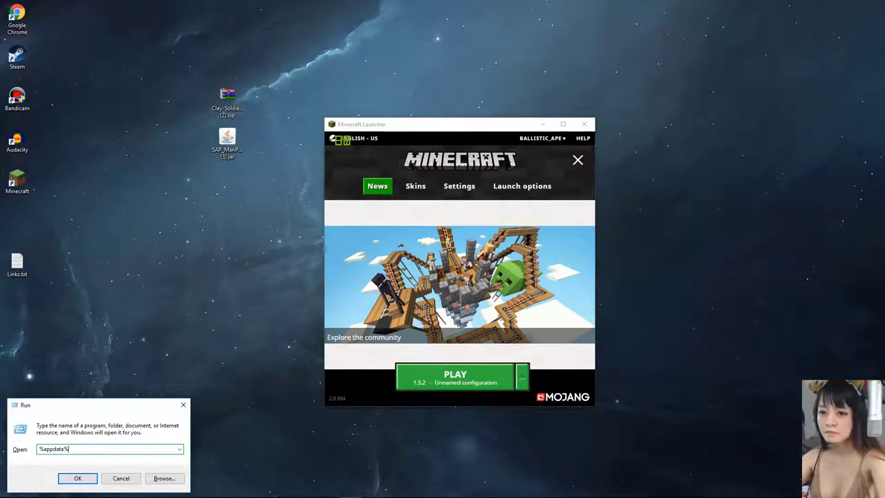
click(78, 478)
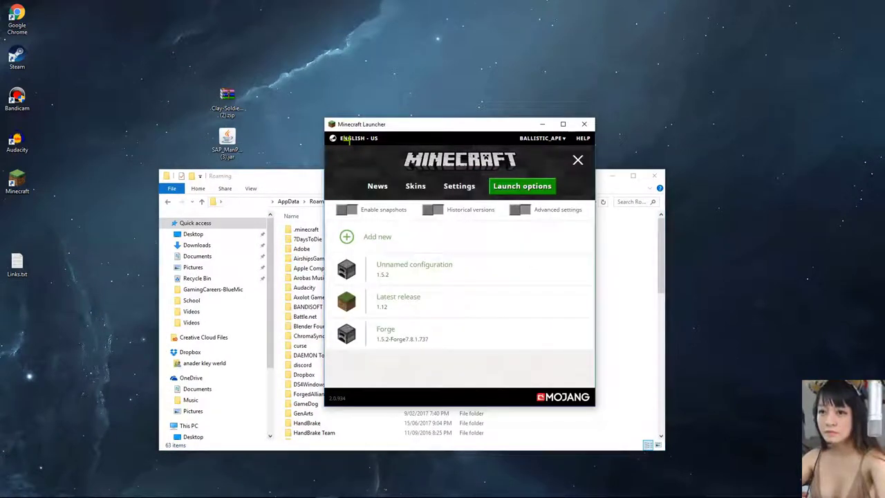
Edit the Unnamed configuration in Launch options and choose release 1.5.2-Forge7.8.1.737 as its version
click(376, 186)
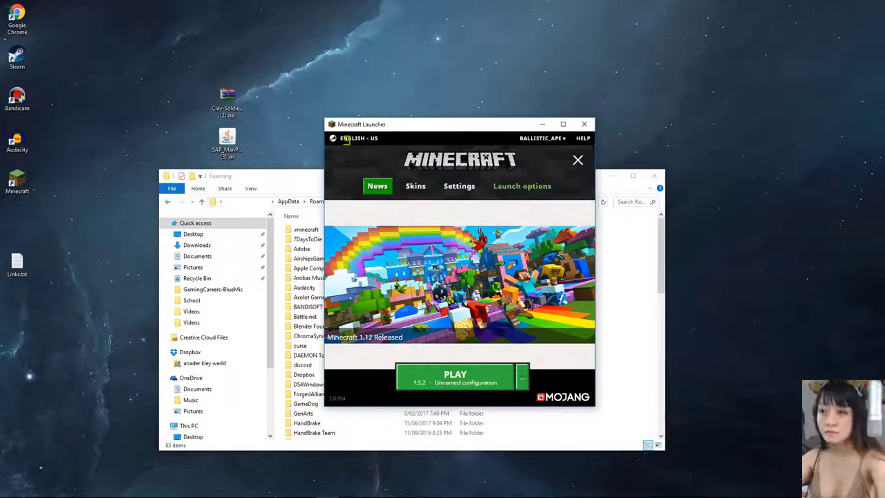
click(521, 186)
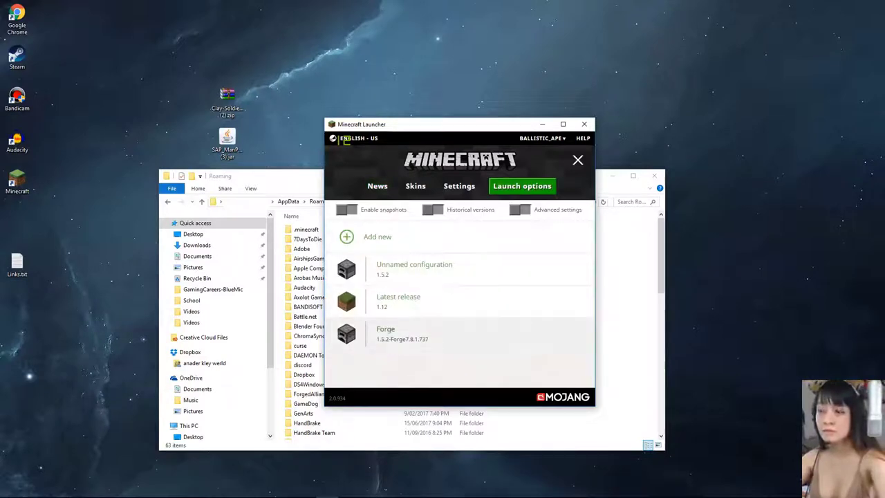
click(415, 268)
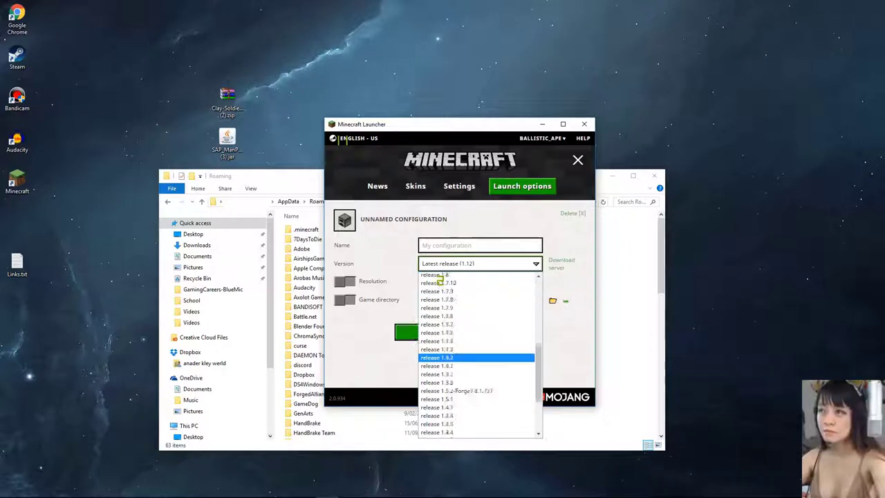
click(456, 389)
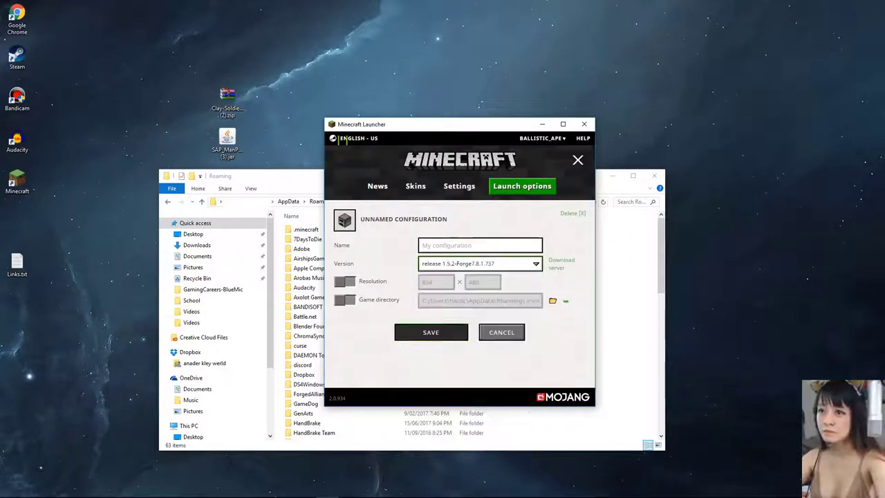